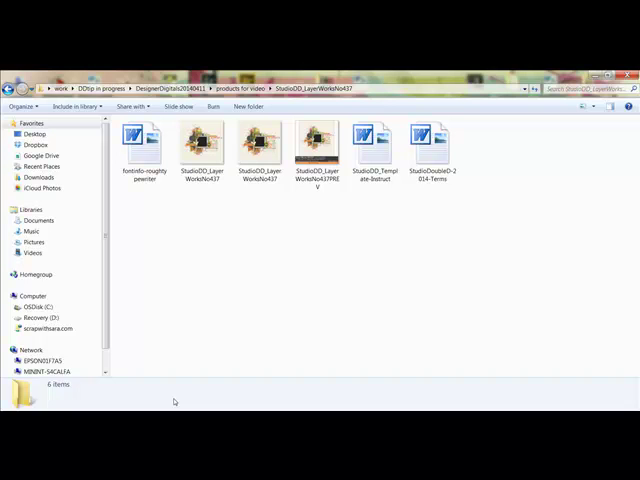
{"action": "mouse_move", "coordinate": [174, 401]}
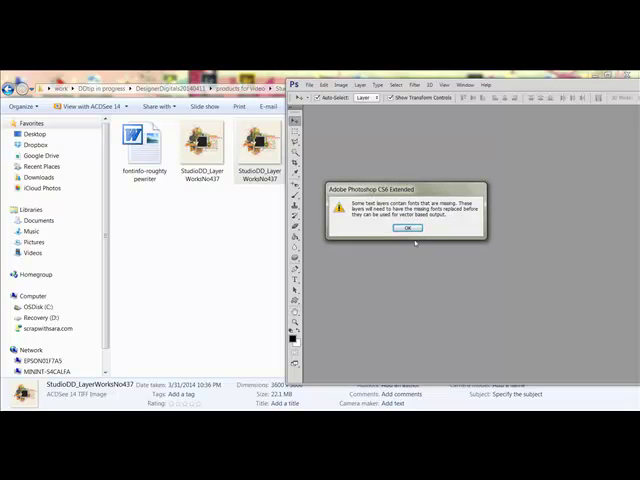
- Dismiss the missing-fonts alert so the LayerWorks No437 TIFF finishes opening
{"action": "left_click", "coordinate": [396, 229]}
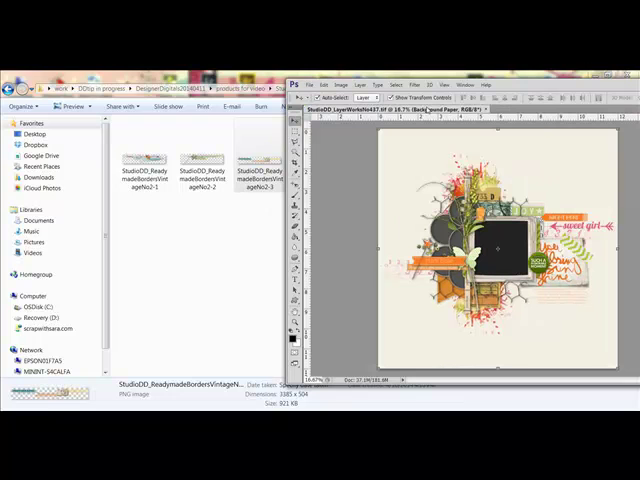
- Drag ReadymadeBordersVintageNo2-2 PNG from Explorer onto the canvas as a new layer
{"action": "left_click", "coordinate": [262, 163]}
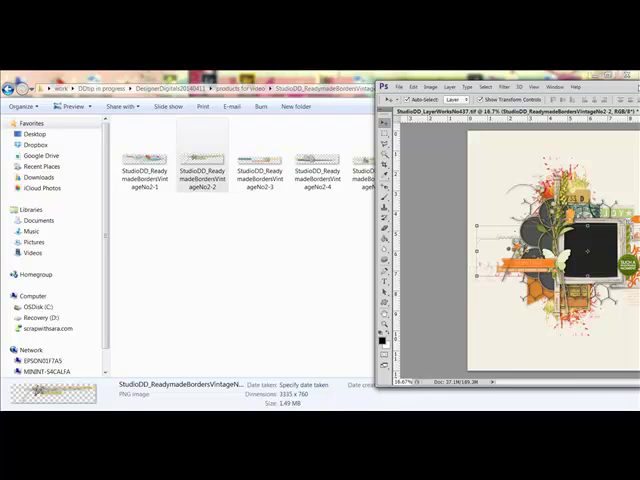
{"action": "mouse_move", "coordinate": [251, 239]}
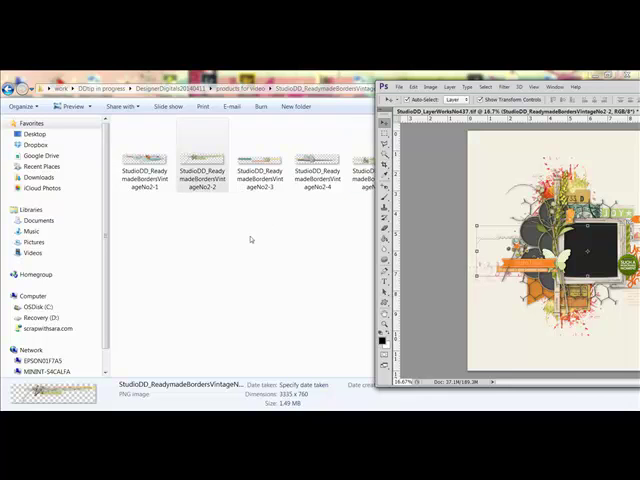